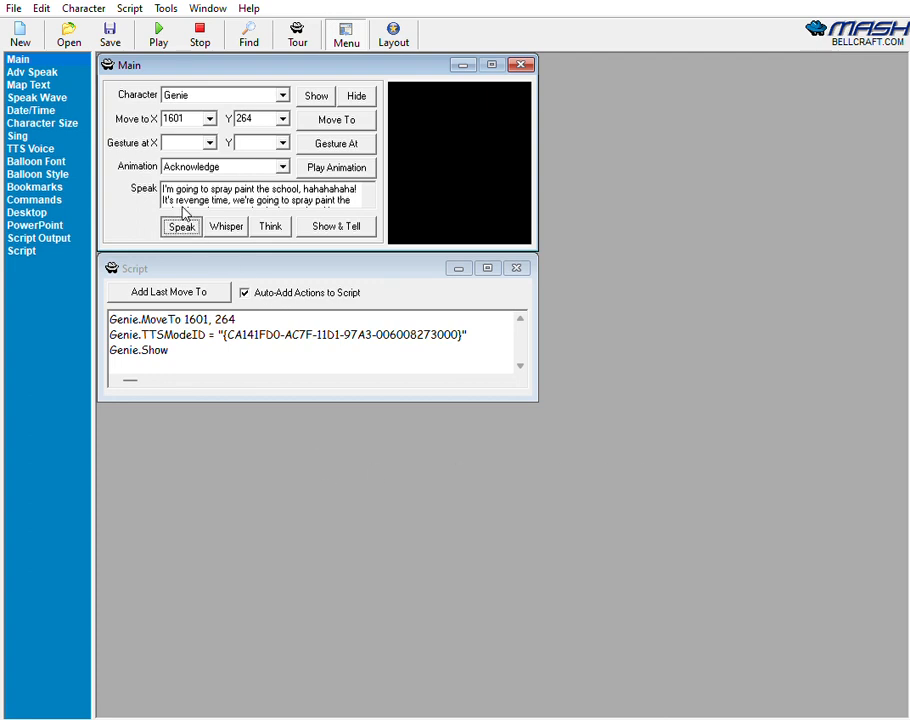
# Have Genie speak the typed line, recording Genie.Speak commands in the Script window
pyautogui.click(180, 226)
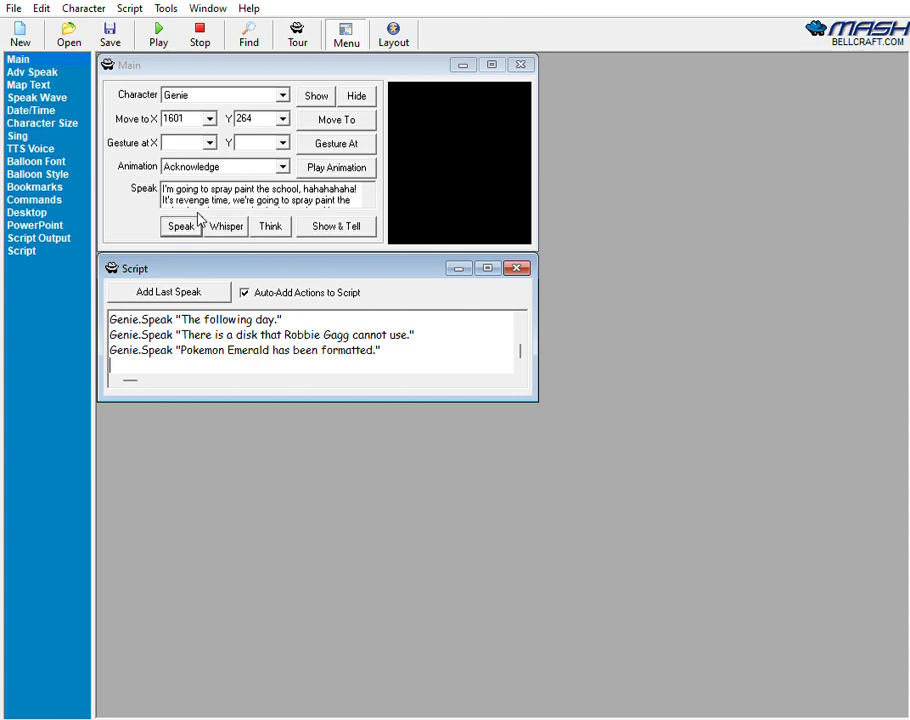
pyautogui.moveTo(800, 448)
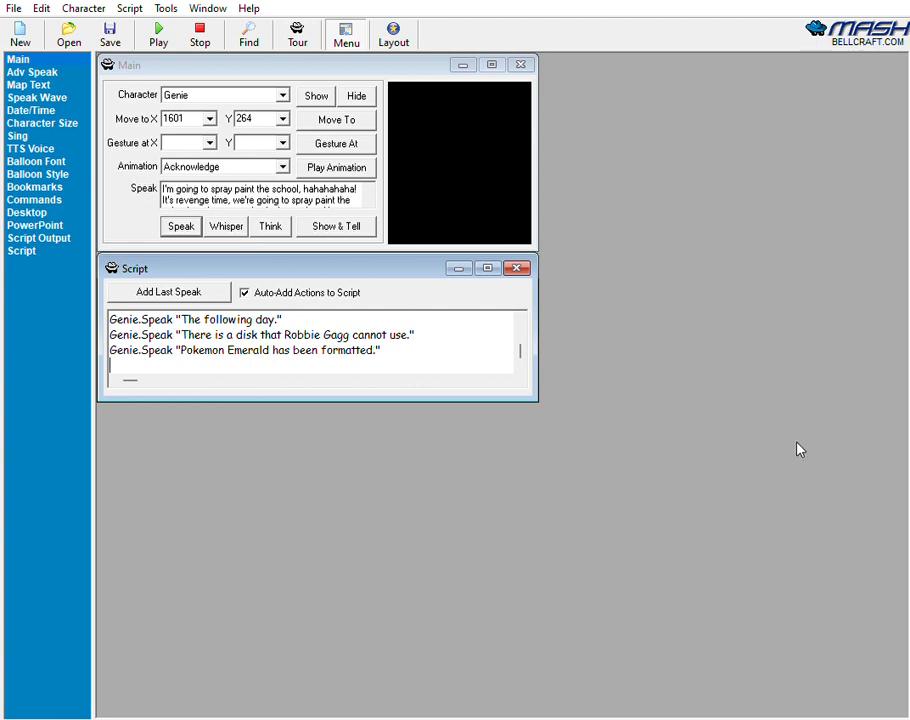